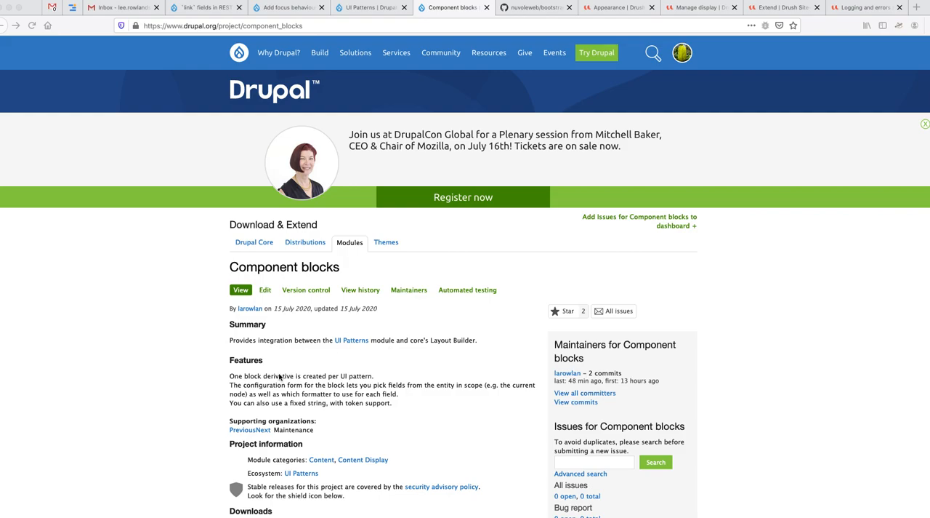
pyautogui.moveTo(299, 343)
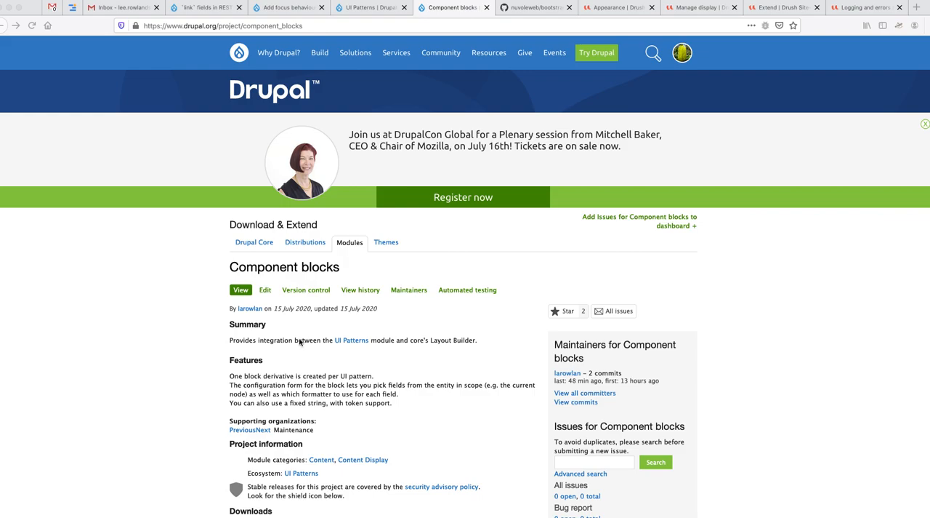
pyautogui.moveTo(508, 337)
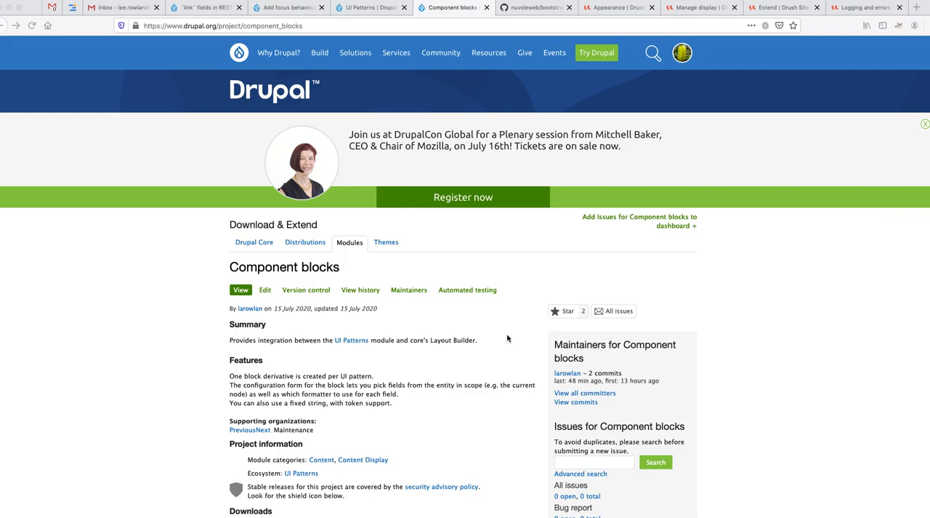
pyautogui.moveTo(451, 343)
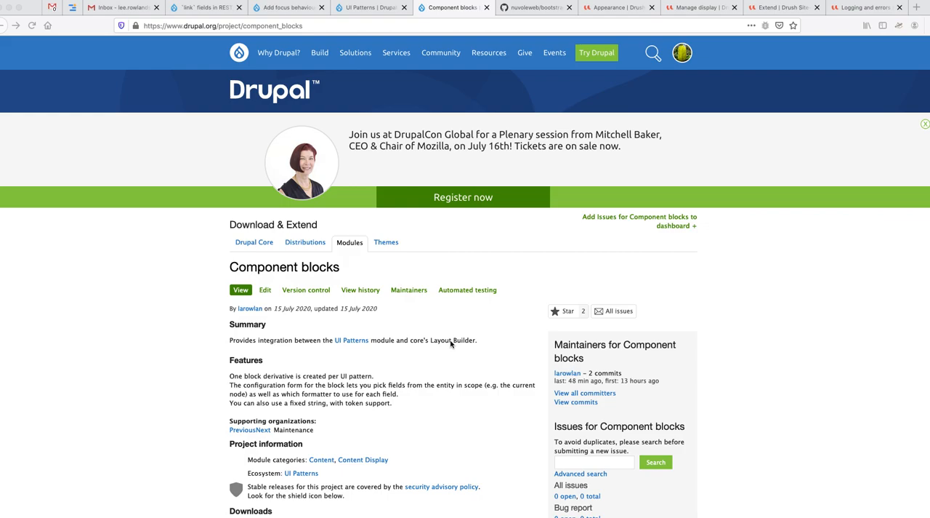
pyautogui.moveTo(439, 245)
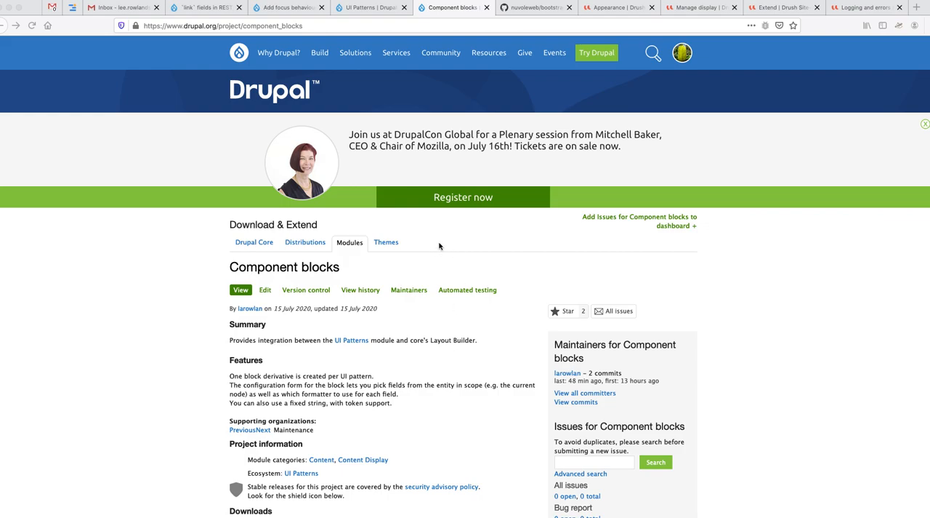
pyautogui.moveTo(446, 247)
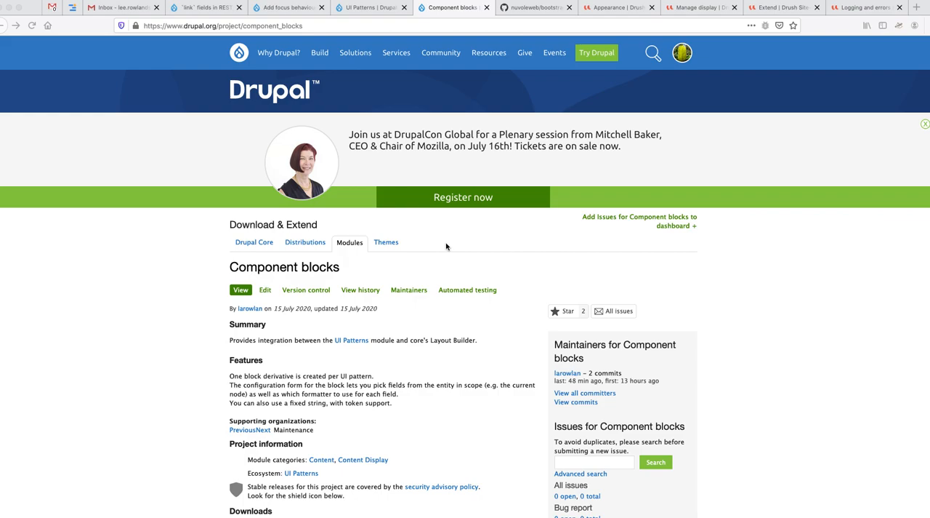
pyautogui.moveTo(367, 23)
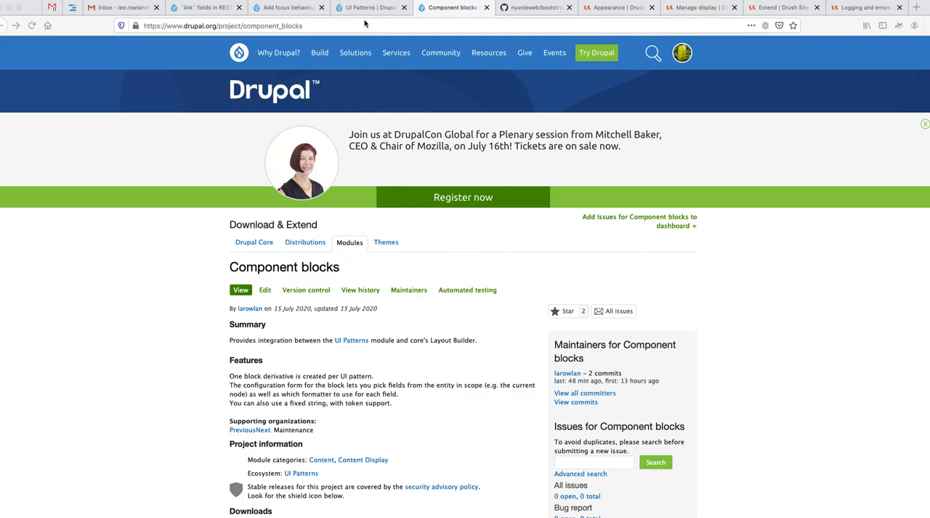
# Switch from the Component blocks project page to the UI Patterns project page on Drupal.org
pyautogui.click(366, 7)
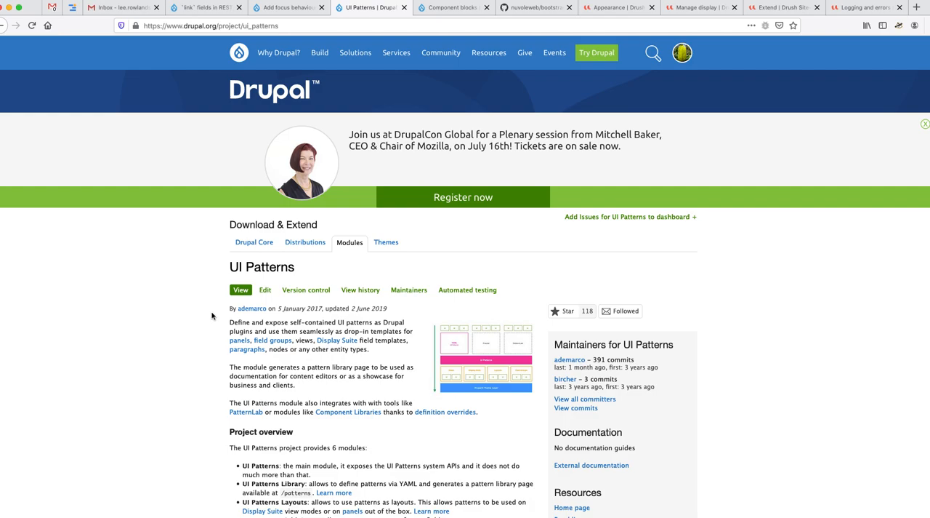
pyautogui.moveTo(602, 7)
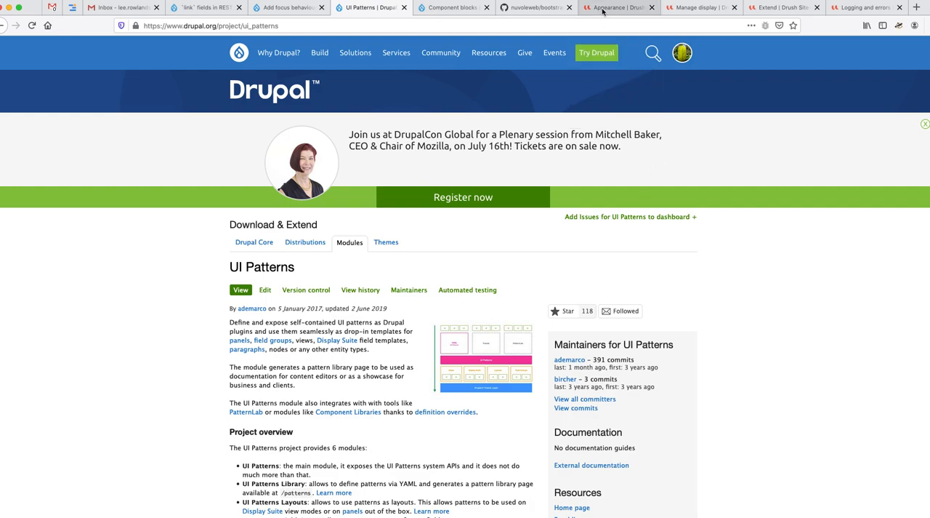
# View the local site's Appearance page where the UI Patterns demo theme is default
pyautogui.click(615, 7)
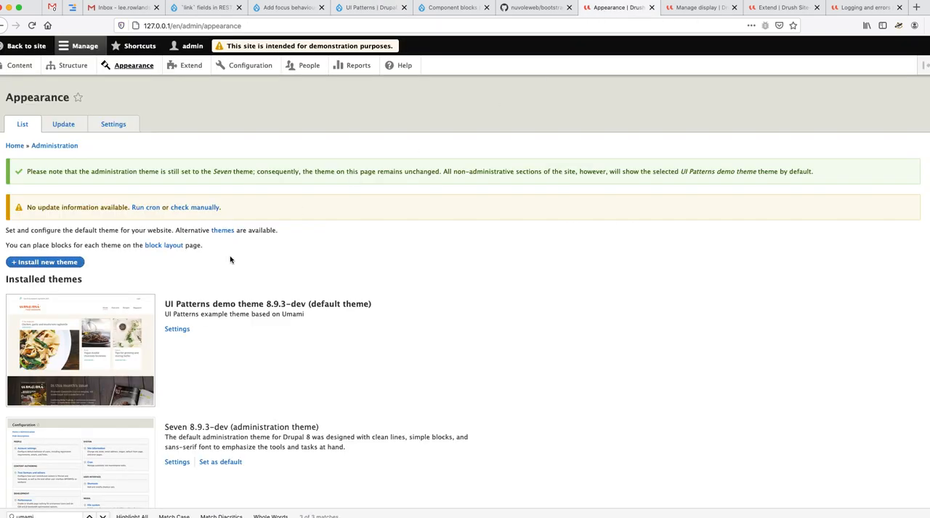
pyautogui.scroll(-3)
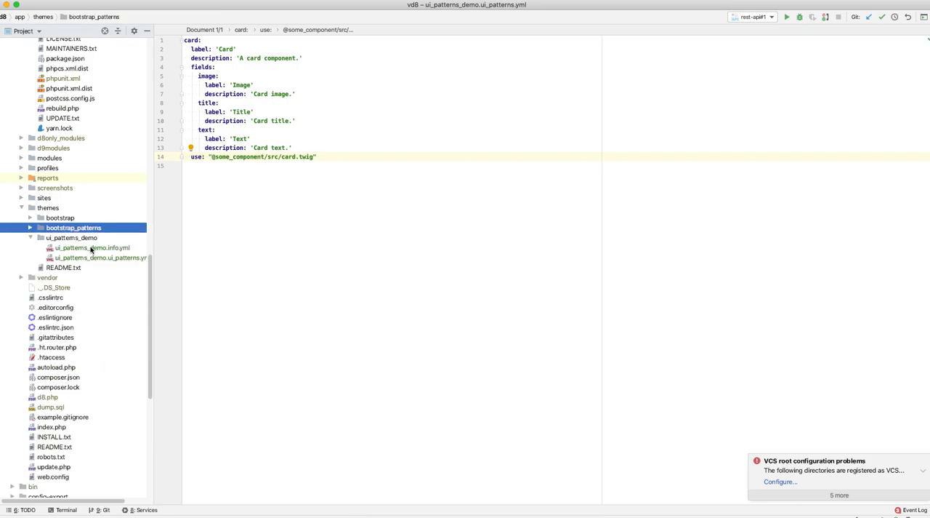
# Review ui_patterns_demo.info.yml's some_component library path pointing into node_modules
pyautogui.doubleClick(93, 247)
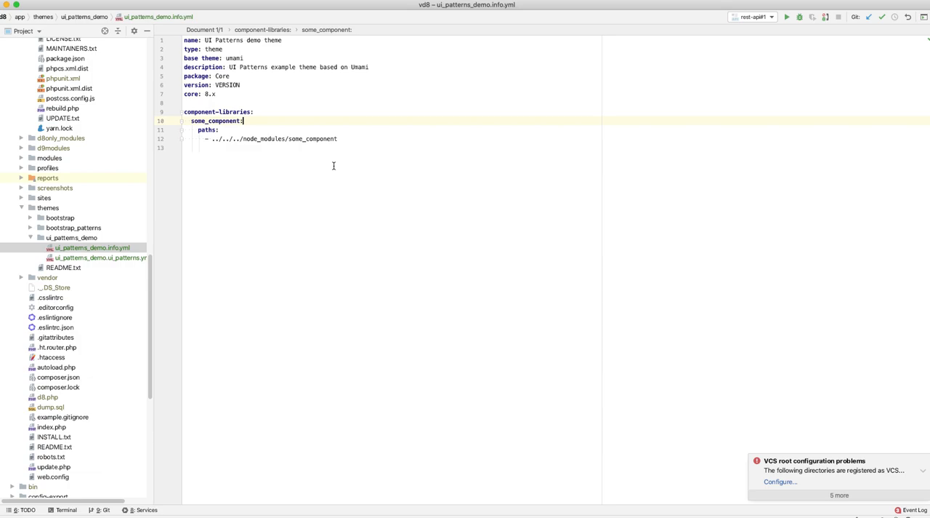
pyautogui.click(339, 139)
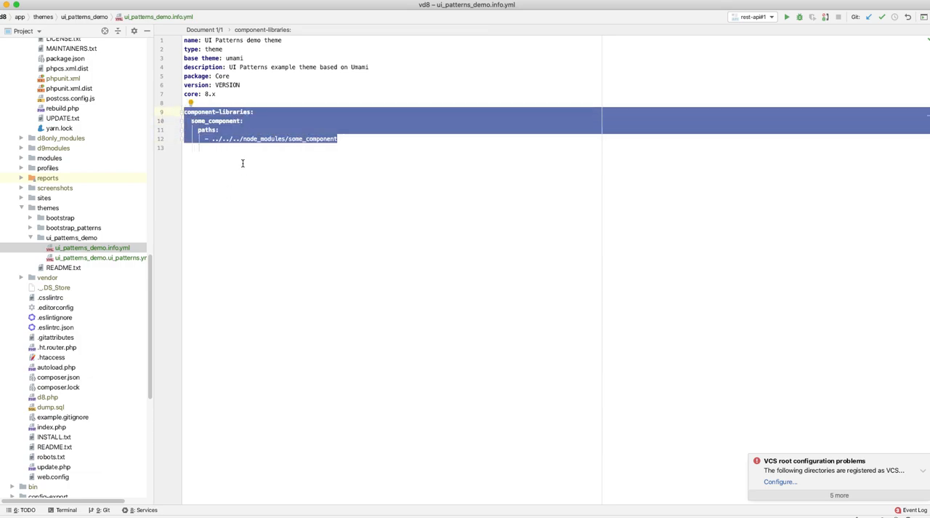
pyautogui.doubleClick(215, 121)
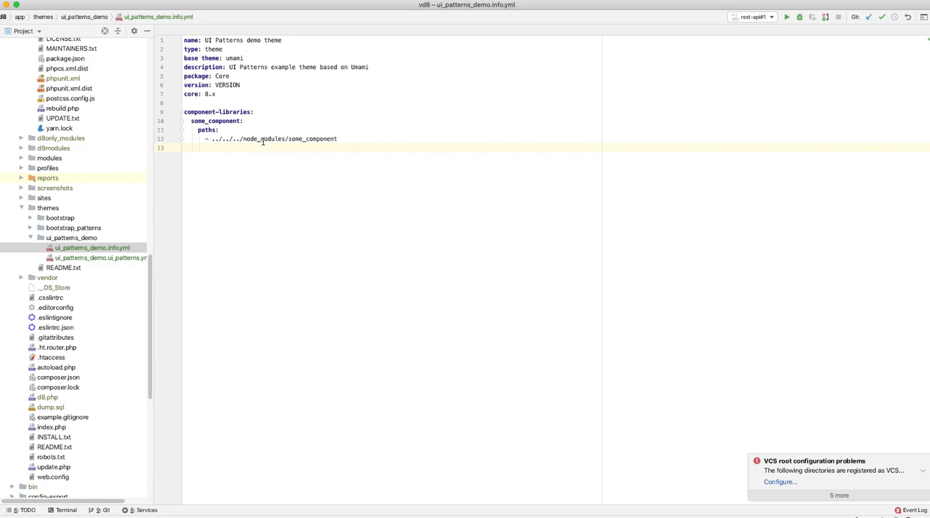
pyautogui.doubleClick(264, 140)
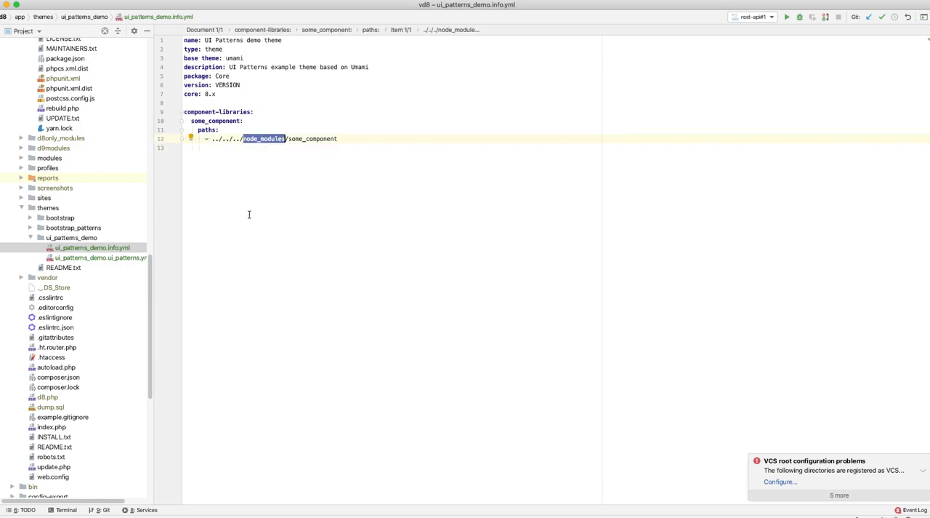
pyautogui.moveTo(252, 192)
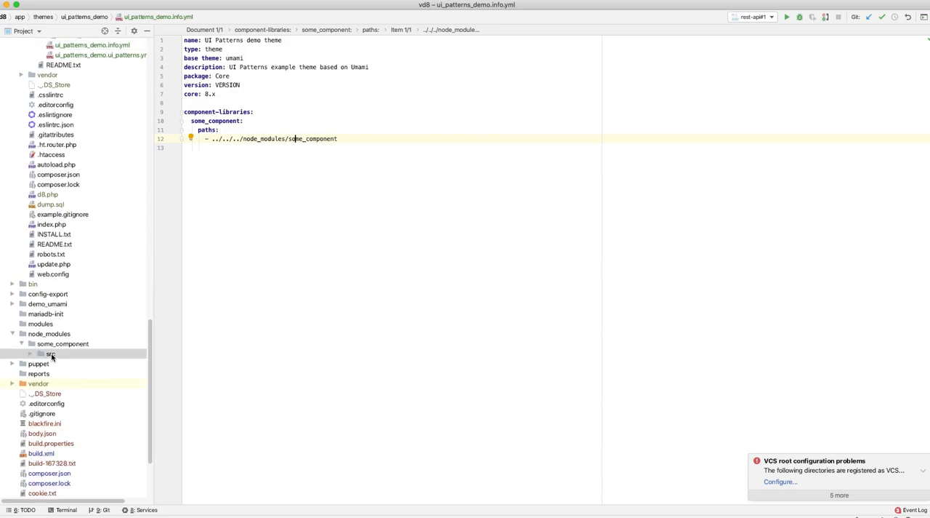
# View card.twig in some_component/src with its image, title and text variables
pyautogui.click(49, 354)
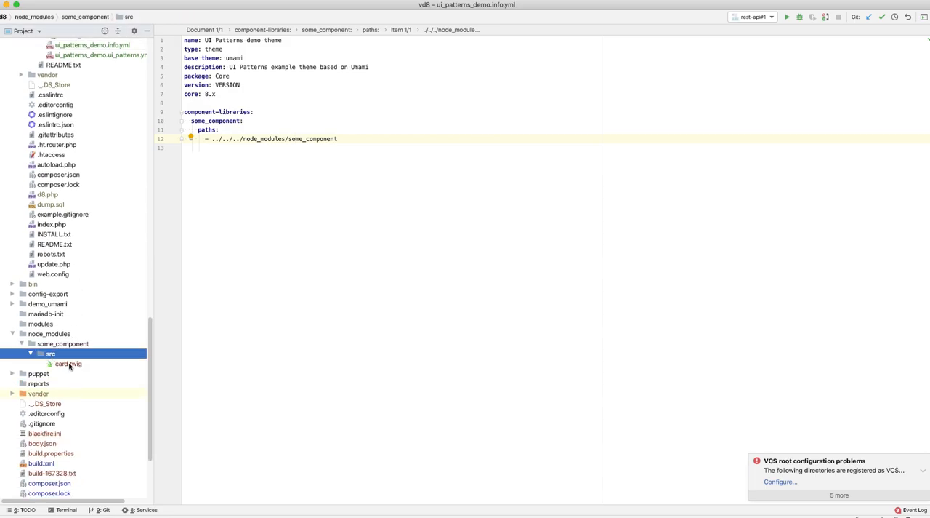
pyautogui.doubleClick(67, 363)
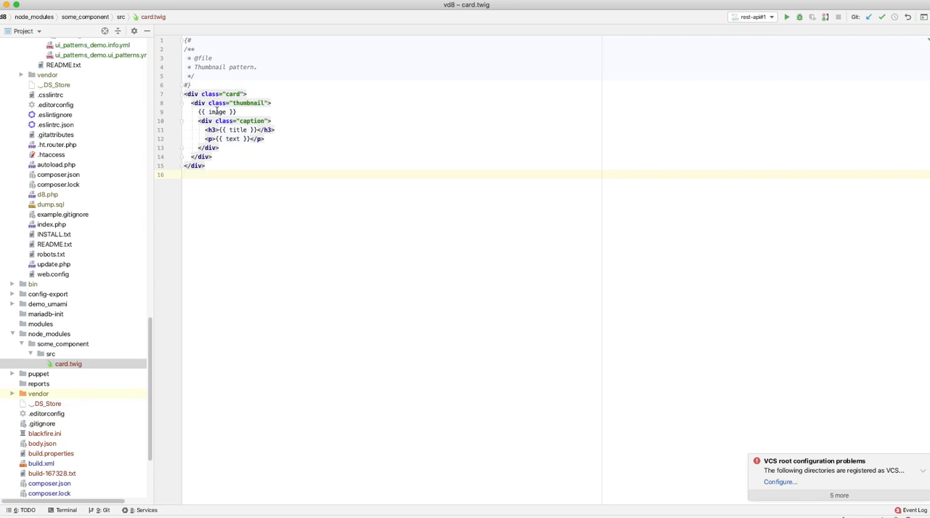
pyautogui.doubleClick(239, 129)
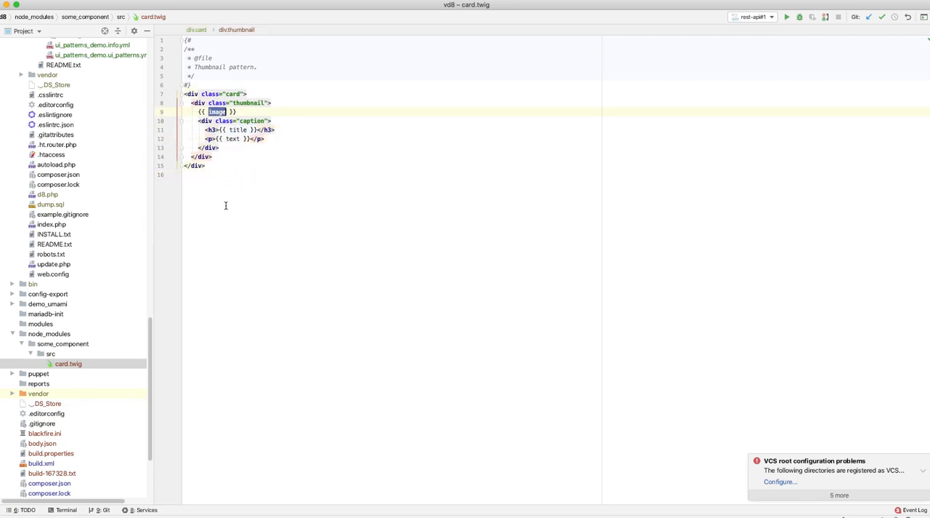
pyautogui.scroll(-3)
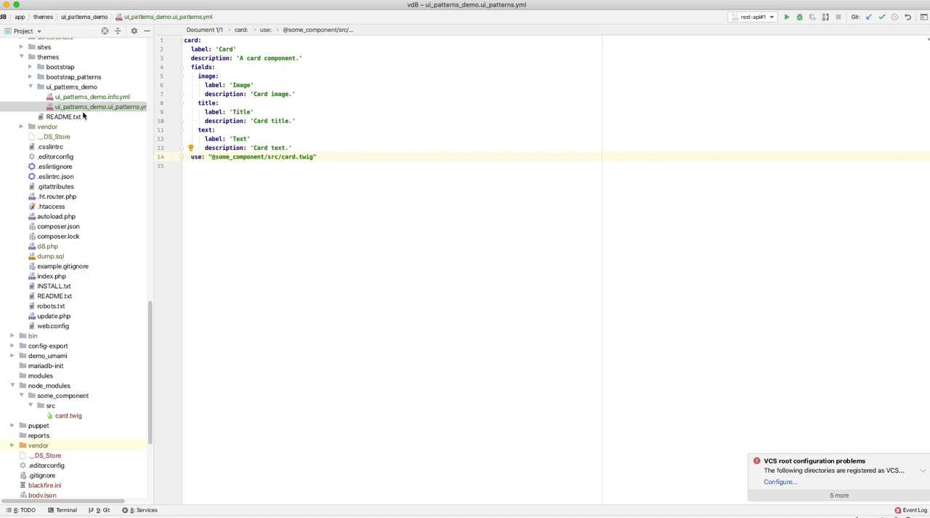
pyautogui.moveTo(104, 116)
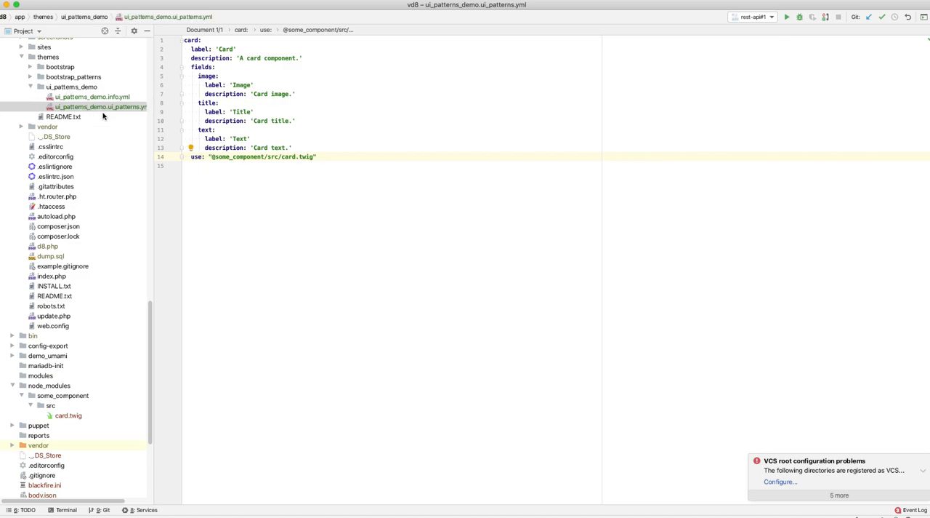
pyautogui.doubleClick(187, 41)
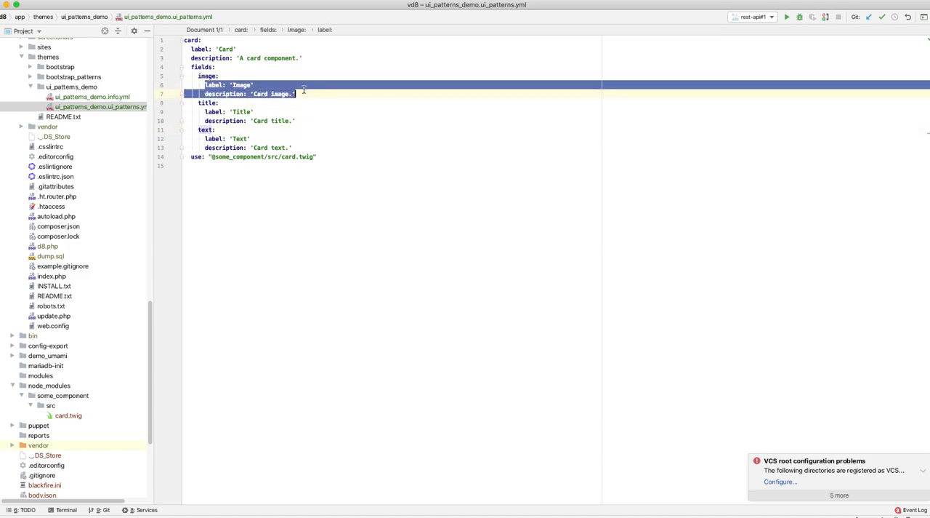
pyautogui.click(284, 120)
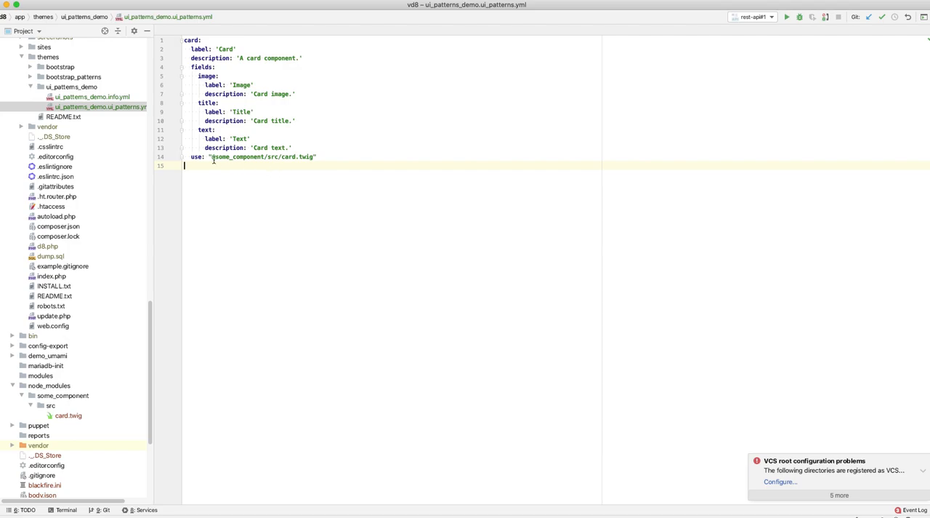
pyautogui.doubleClick(238, 157)
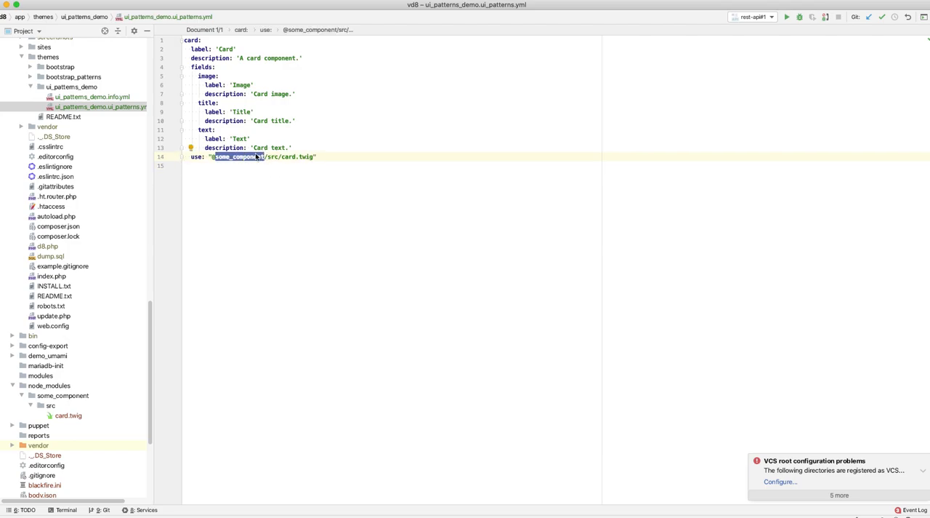
pyautogui.click(93, 96)
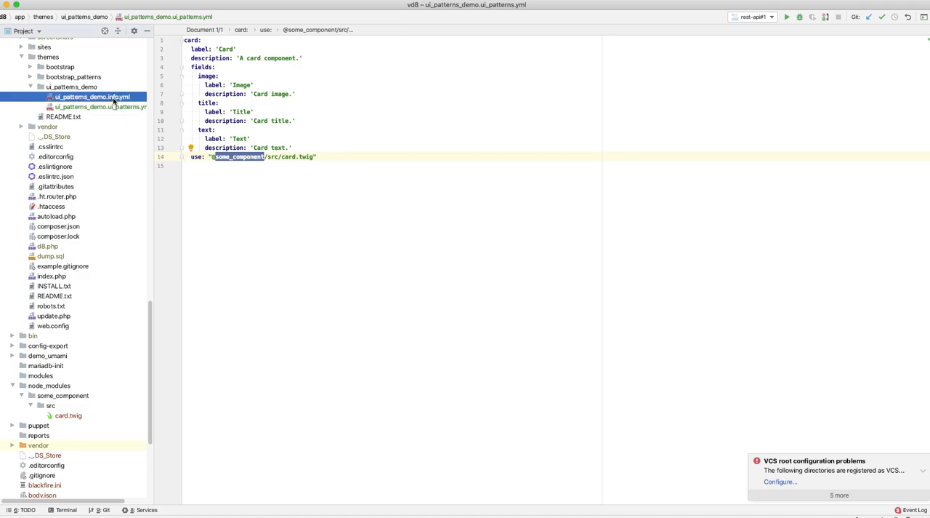
pyautogui.click(93, 96)
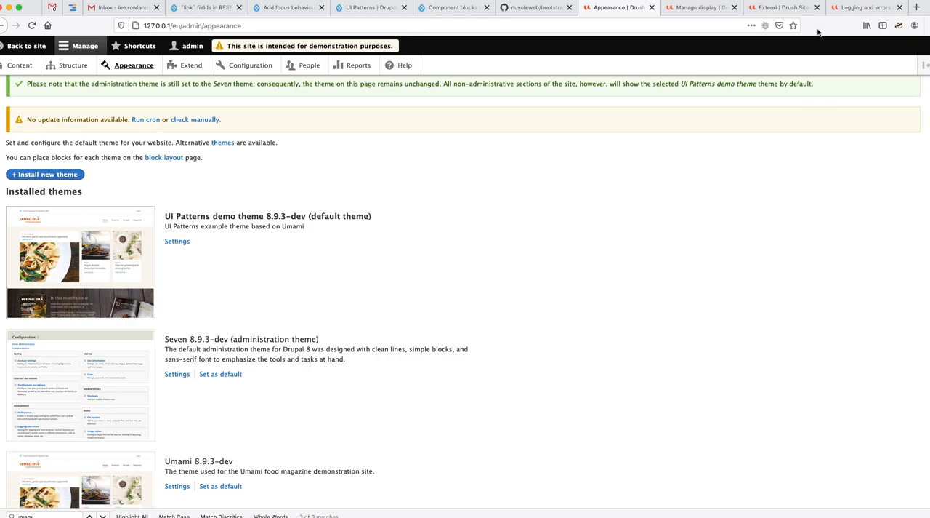
# Enable 'Use Layout Builder' on the Recipe Card display and save it
pyautogui.click(698, 7)
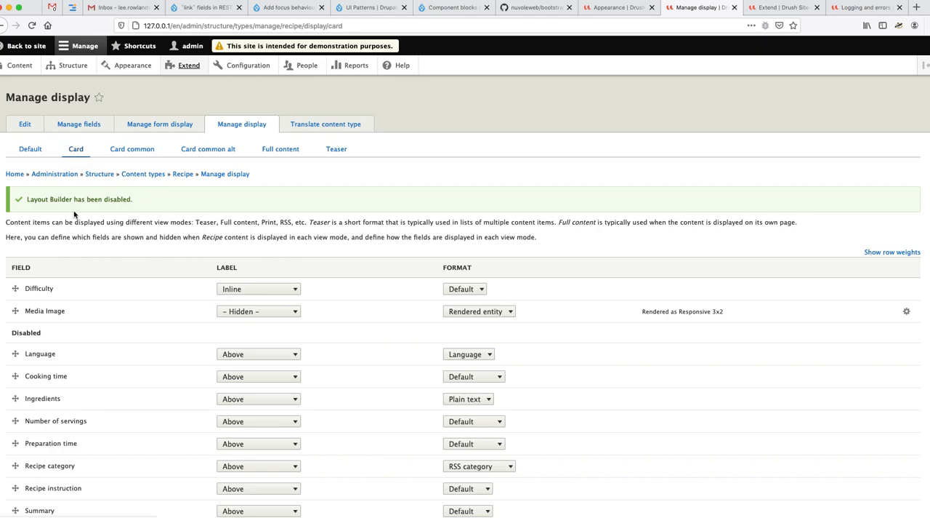
pyautogui.scroll(-3)
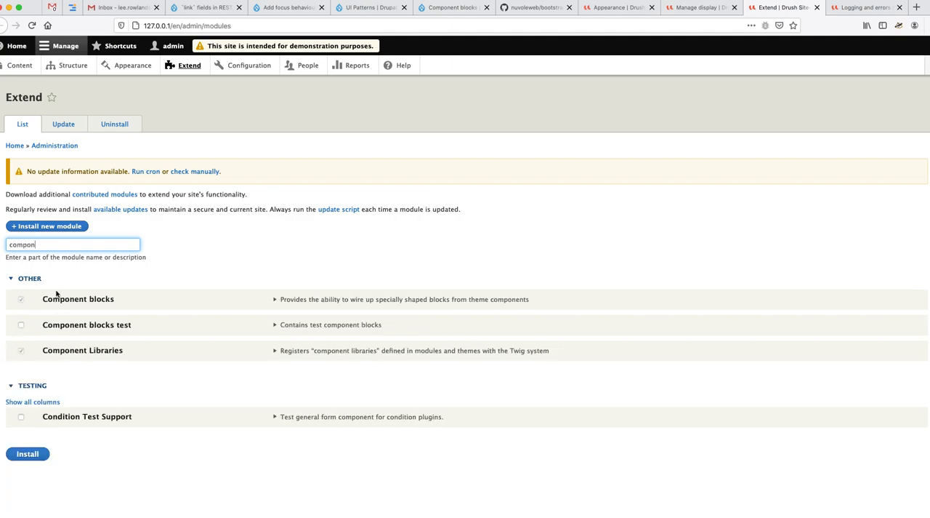
pyautogui.moveTo(88, 348)
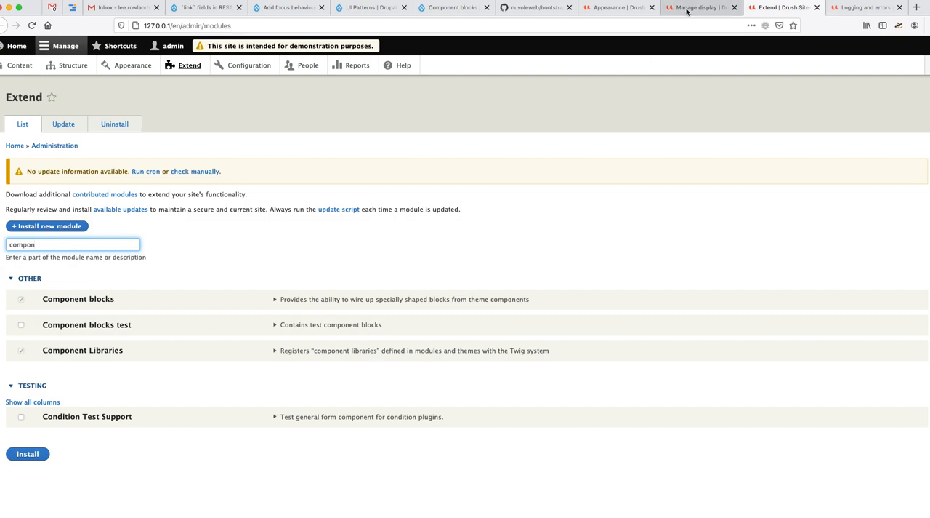
pyautogui.click(701, 7)
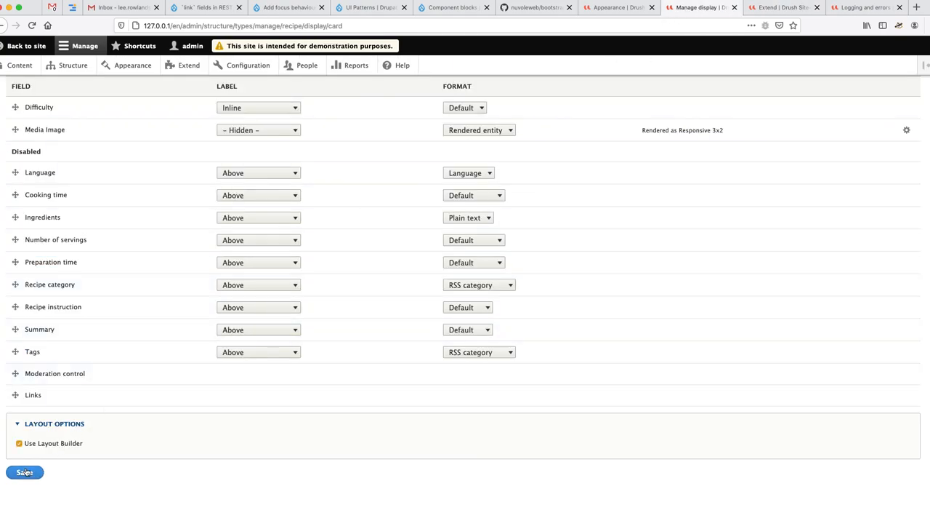
pyautogui.click(26, 471)
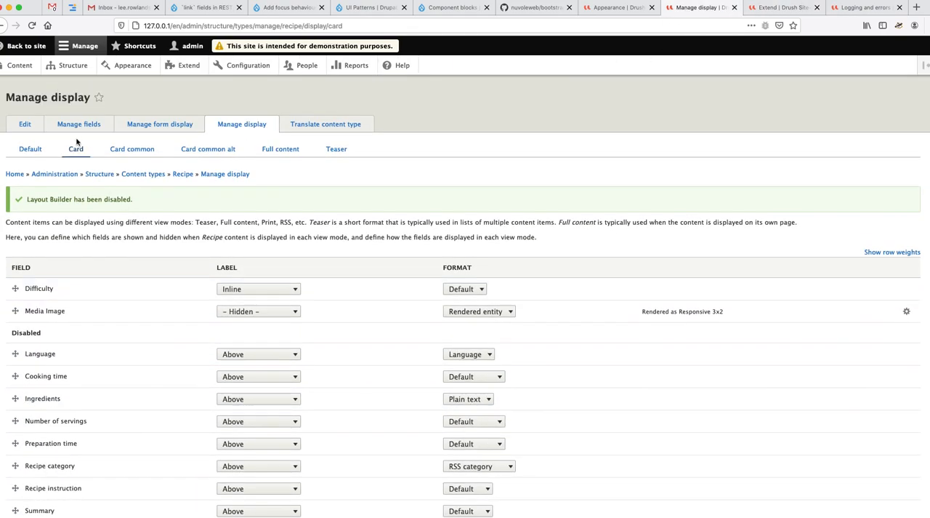
pyautogui.scroll(-3)
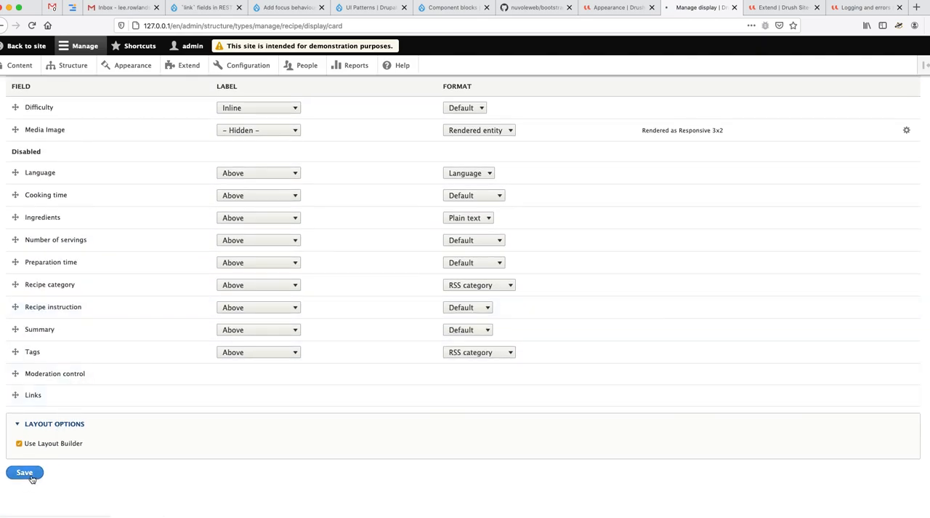
pyautogui.click(23, 473)
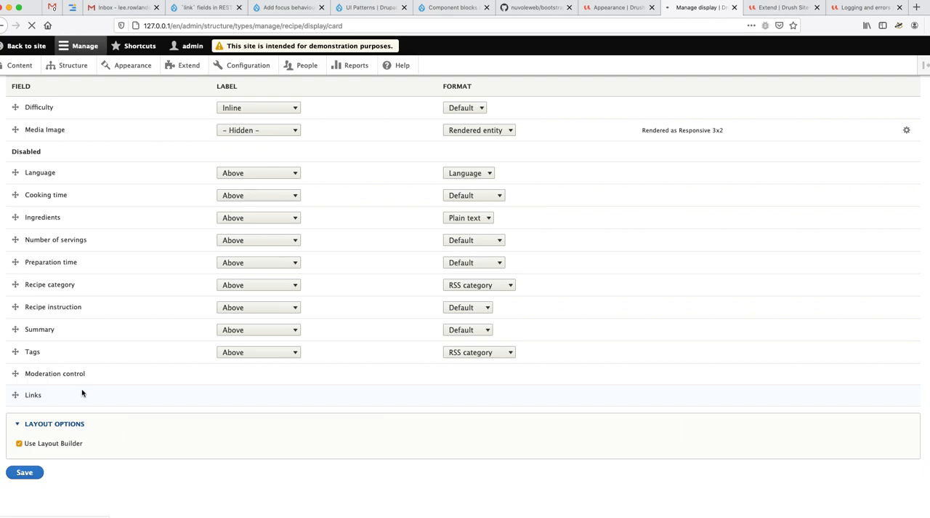
# In Manage layout for Recipe cards, remove Section 1 and confirm
pyautogui.click(23, 471)
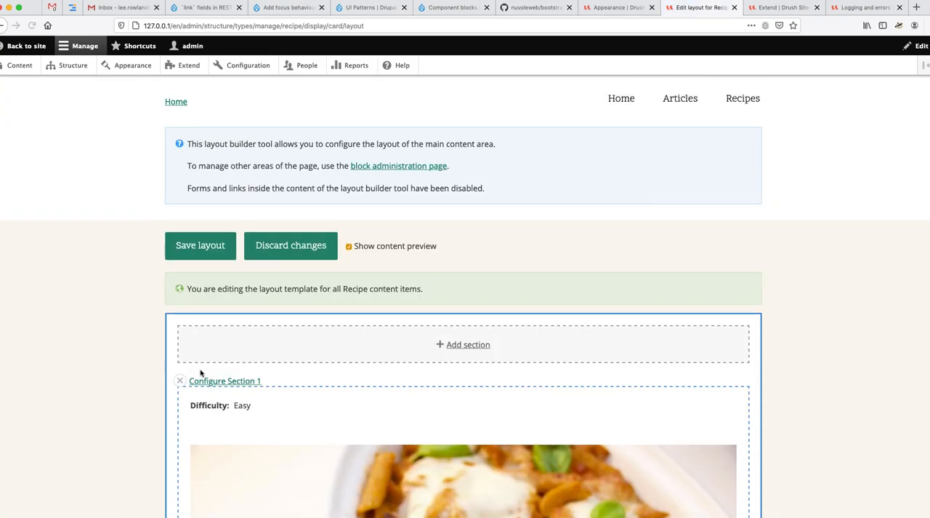
pyautogui.scroll(-3)
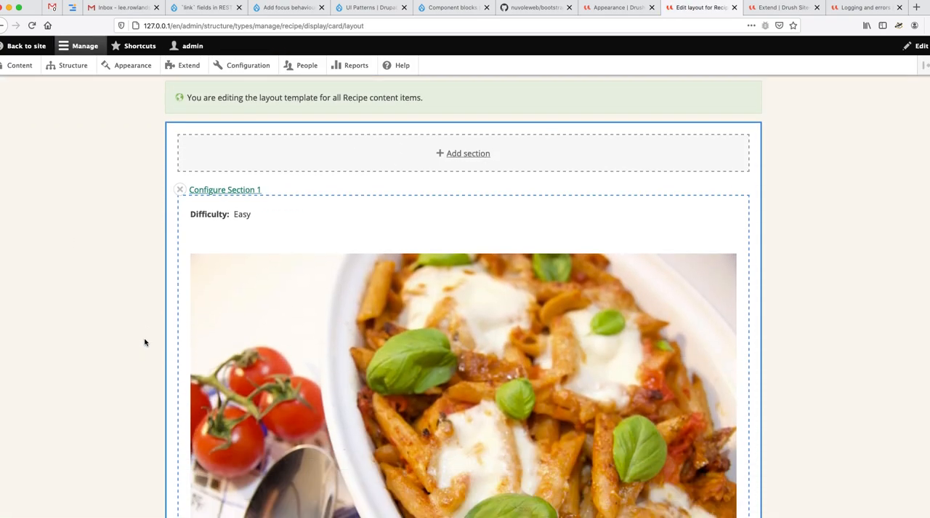
pyautogui.scroll(-3)
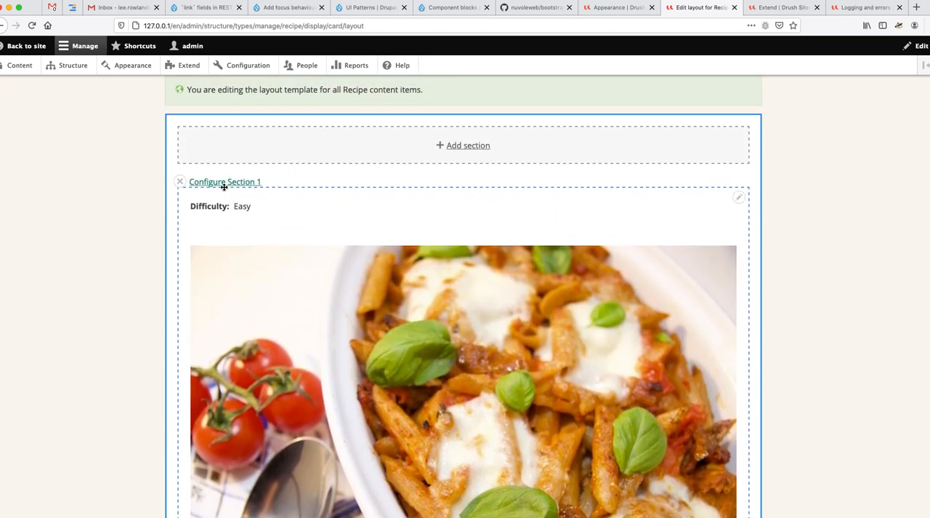
pyautogui.click(180, 180)
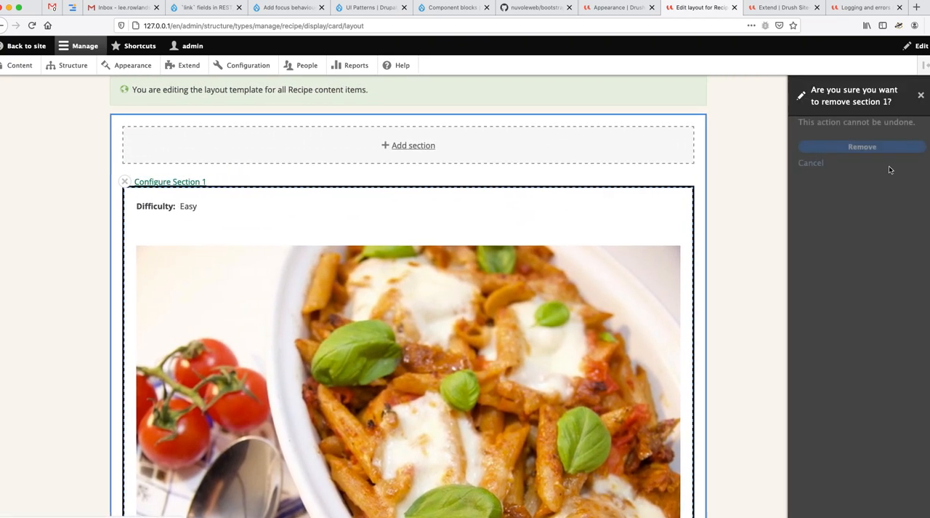
pyautogui.click(862, 146)
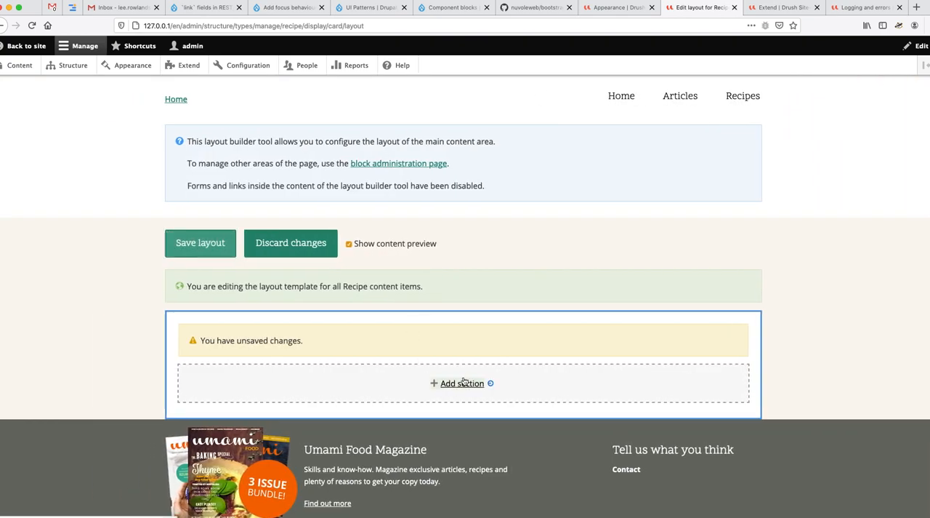
# Add a one-column section and start choosing a block for it
pyautogui.click(463, 384)
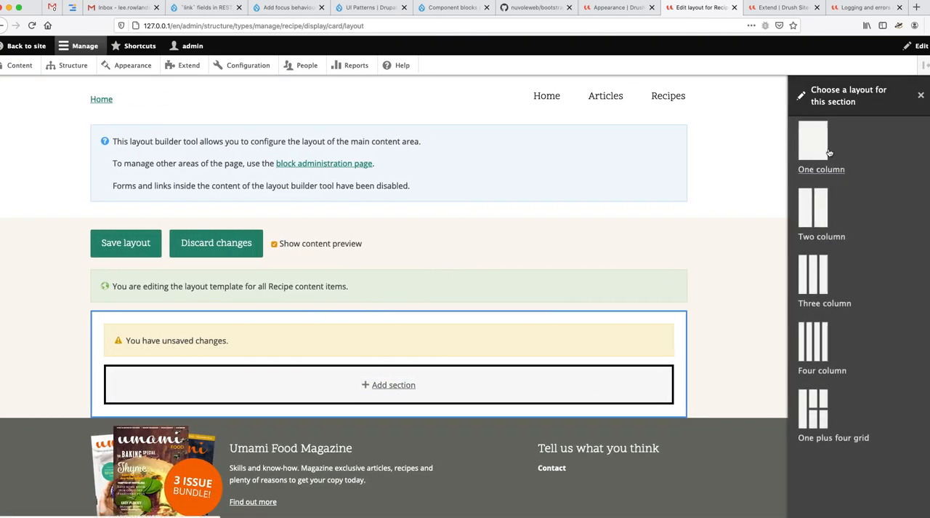
pyautogui.click(814, 139)
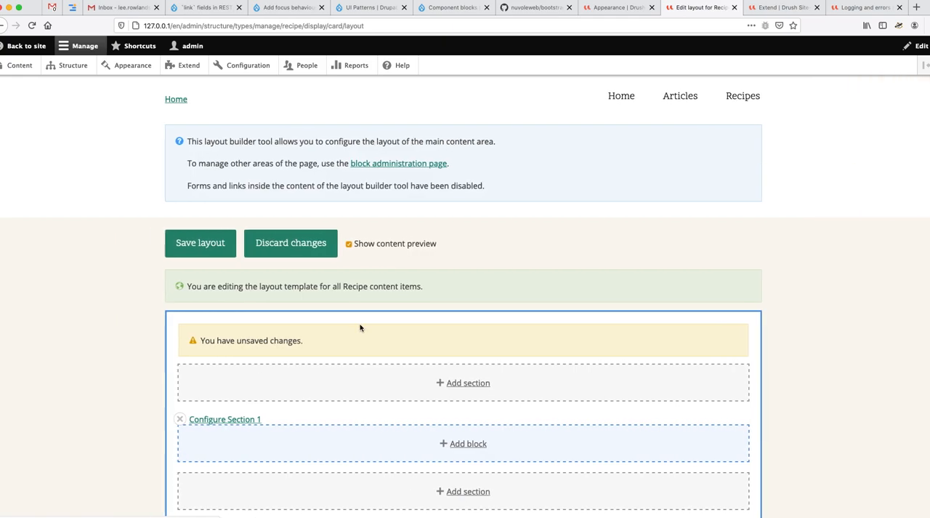
pyautogui.scroll(-3)
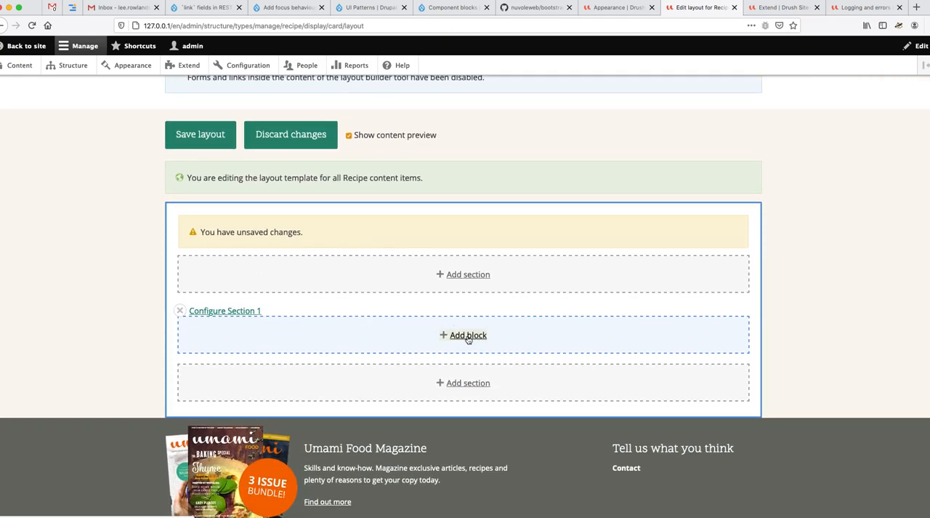
pyautogui.click(469, 336)
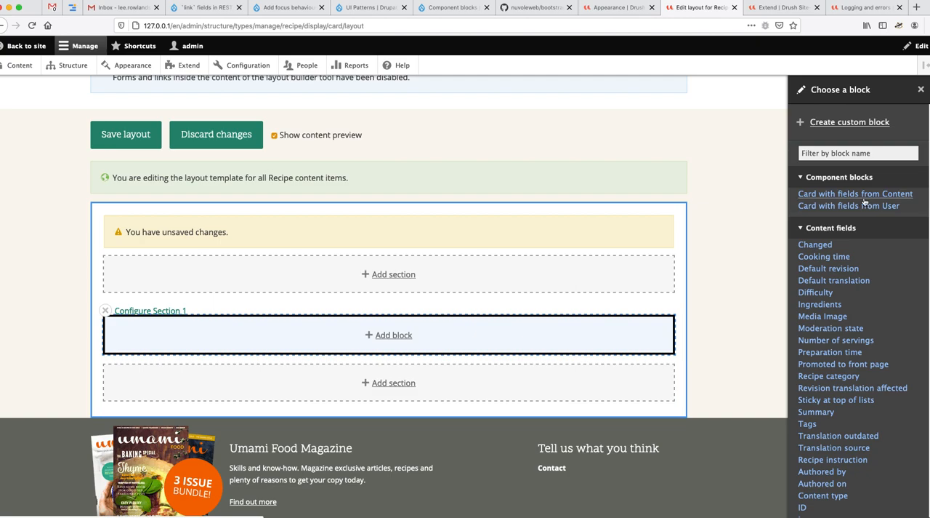
# Choose the Card with fields from Content block and hide its title
pyautogui.click(855, 194)
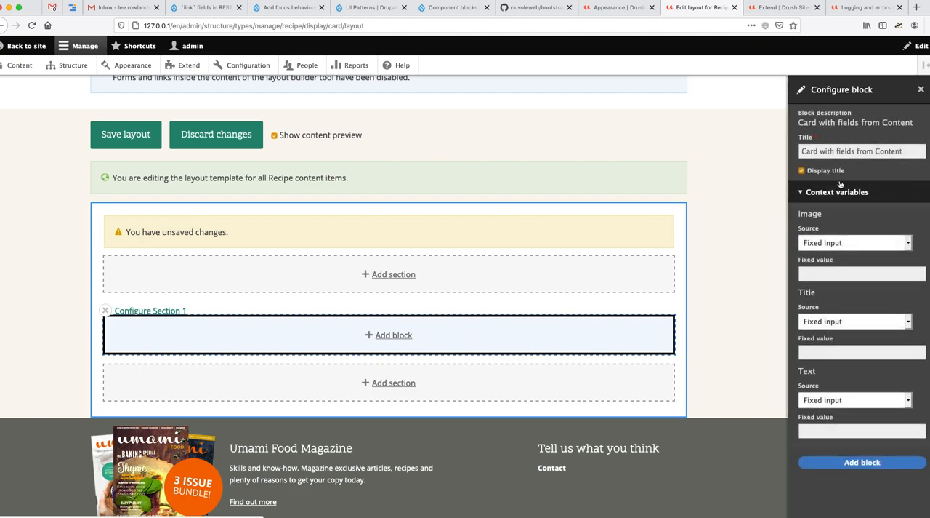
pyautogui.click(803, 170)
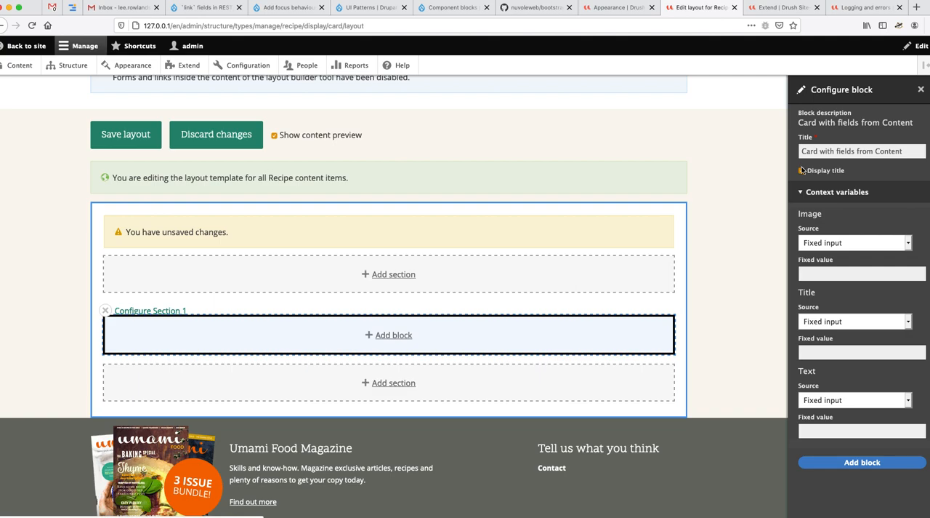
pyautogui.click(801, 170)
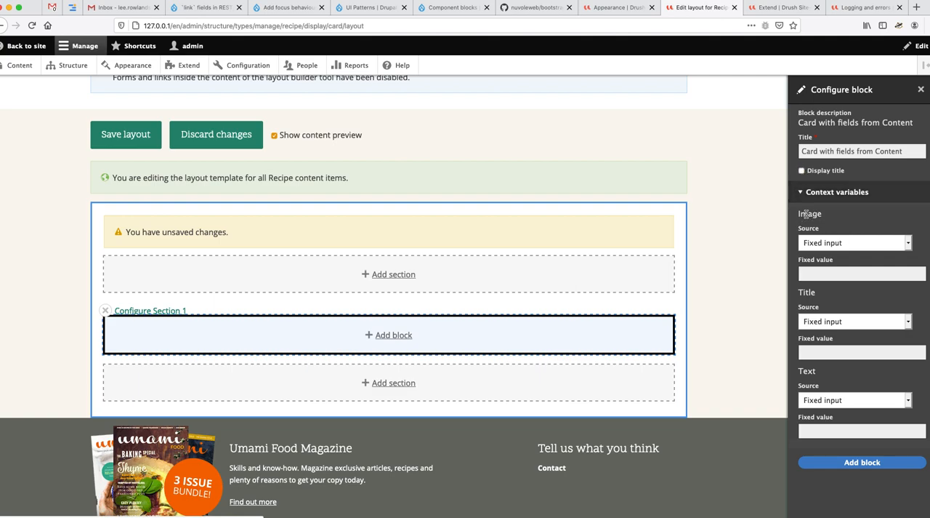
pyautogui.moveTo(808, 212)
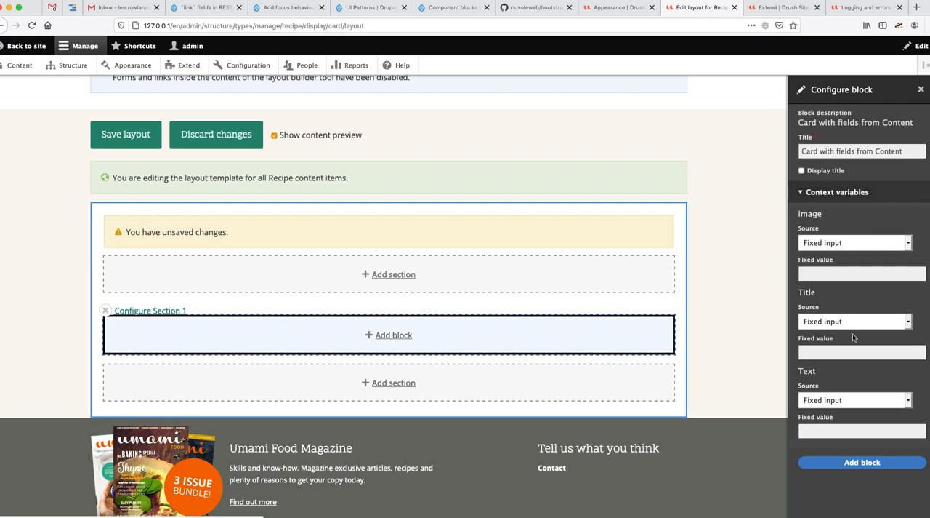
pyautogui.moveTo(835, 291)
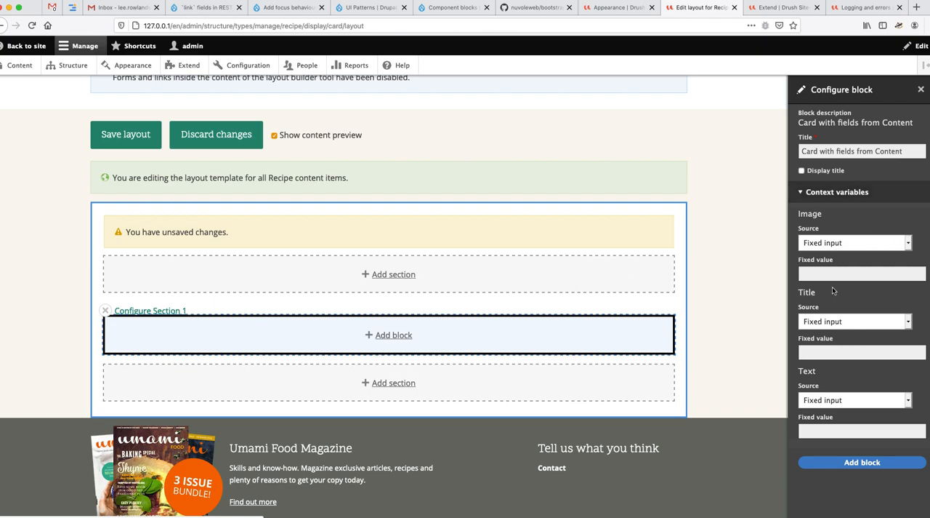
# Enter 'Statis' as the image's fixed value
pyautogui.click(854, 274)
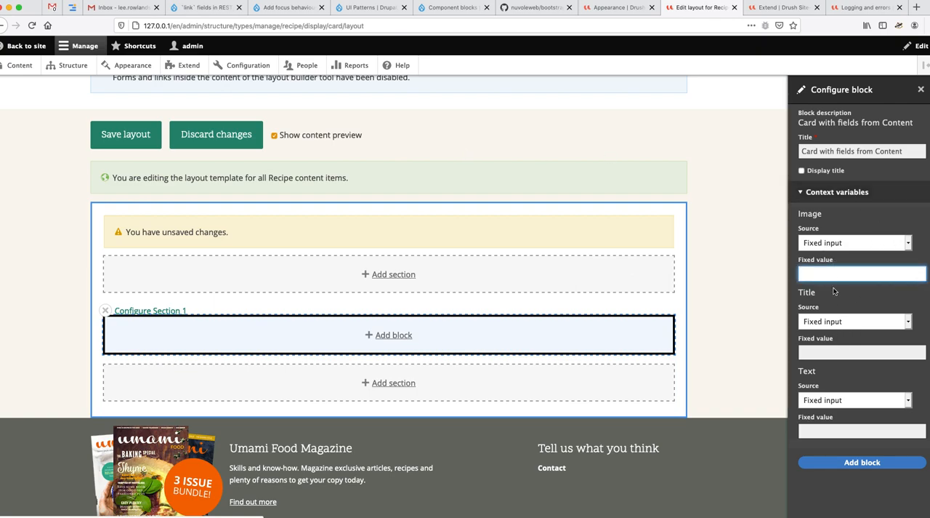
pyautogui.write('Statis')
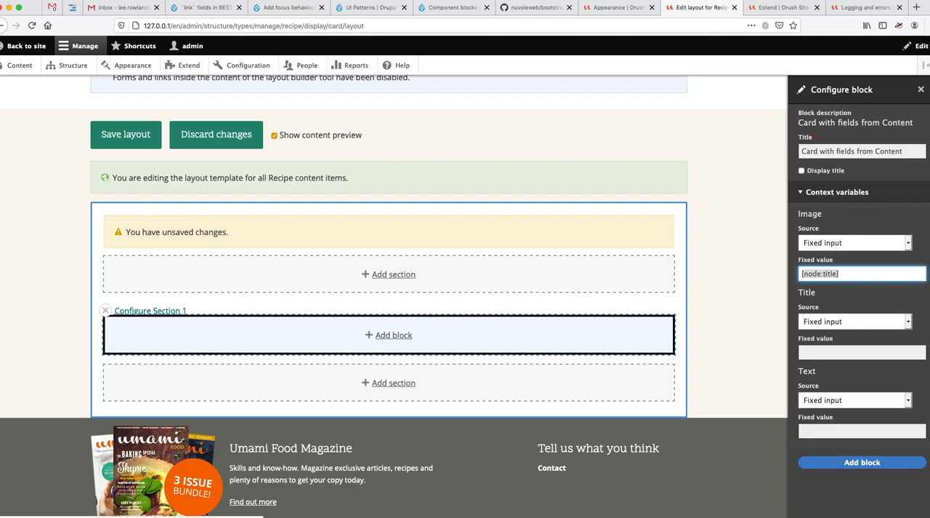
pyautogui.click(861, 273)
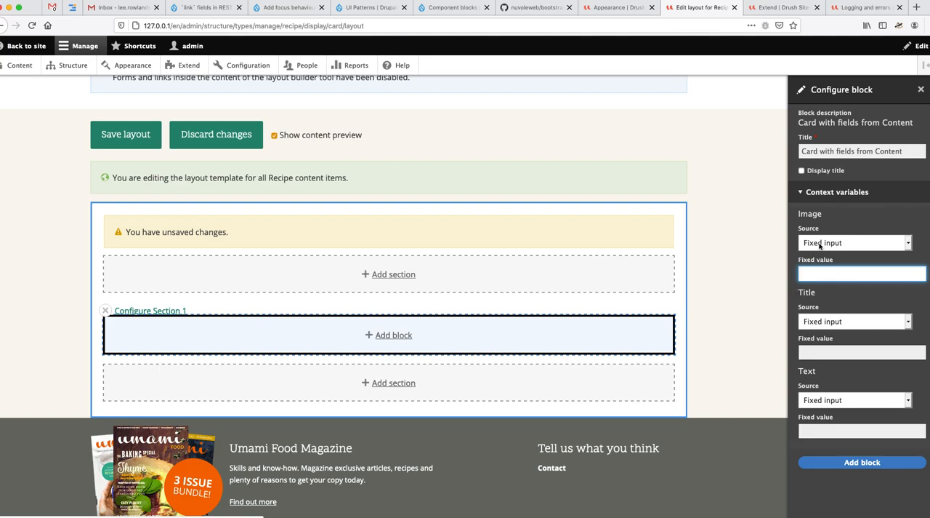
# Set the image source to Media Image and add the card block to the section
pyautogui.click(854, 241)
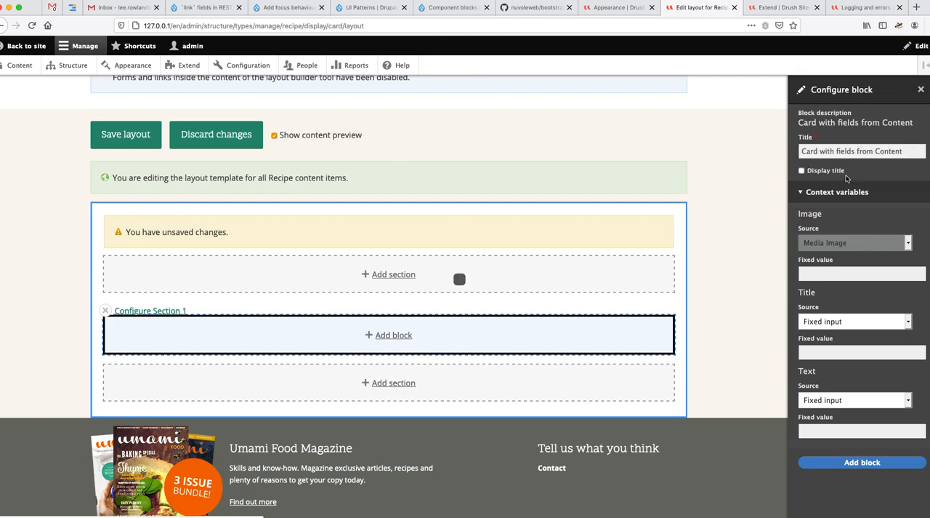
pyautogui.click(855, 242)
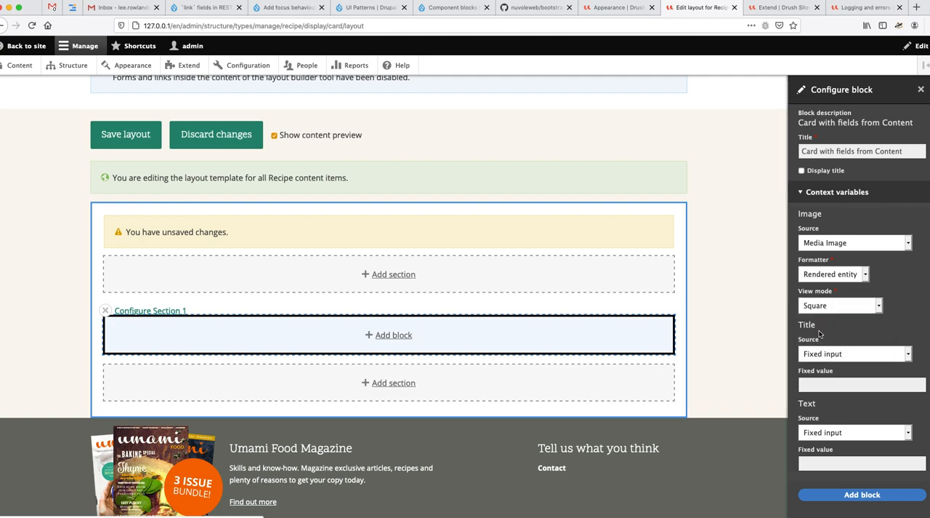
pyautogui.click(855, 353)
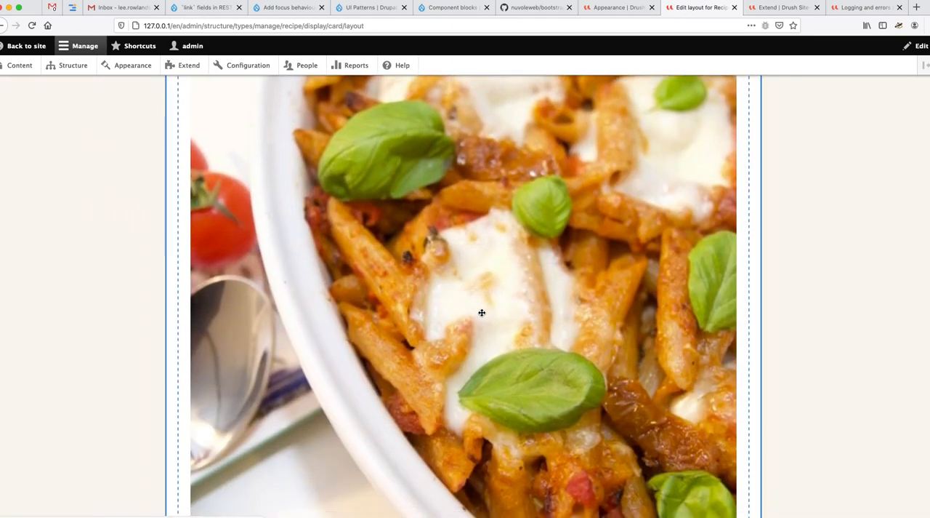
# Look over the recipe photo card preview, then return to the Component blocks project page on Drupal.org
pyautogui.scroll(-3)
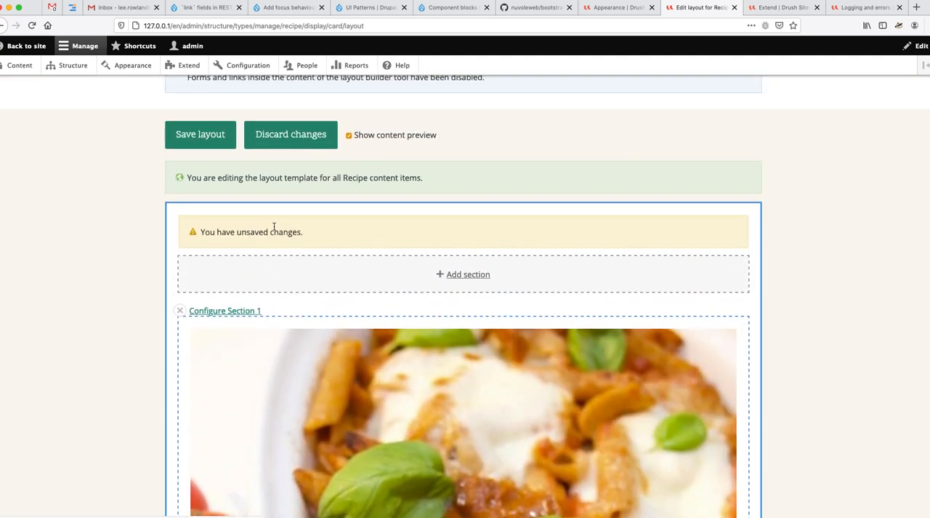
pyautogui.scroll(-3)
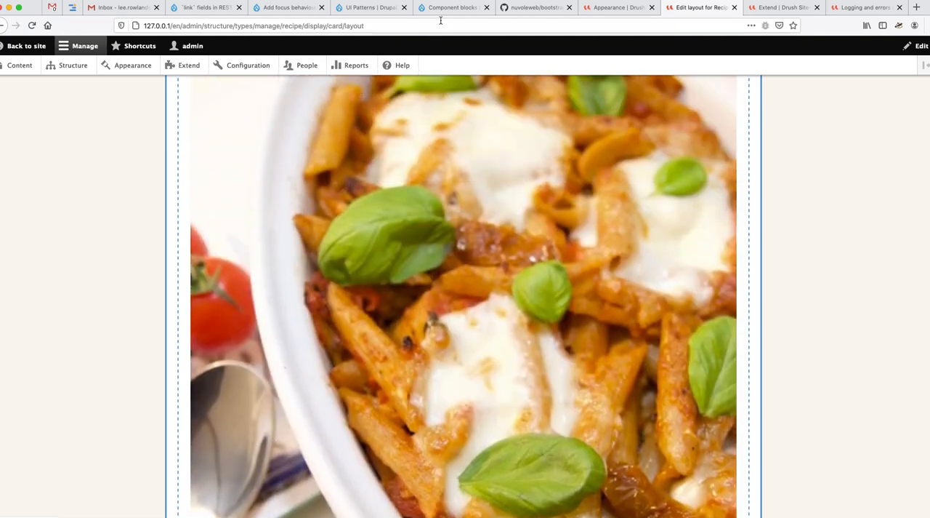
pyautogui.click(451, 9)
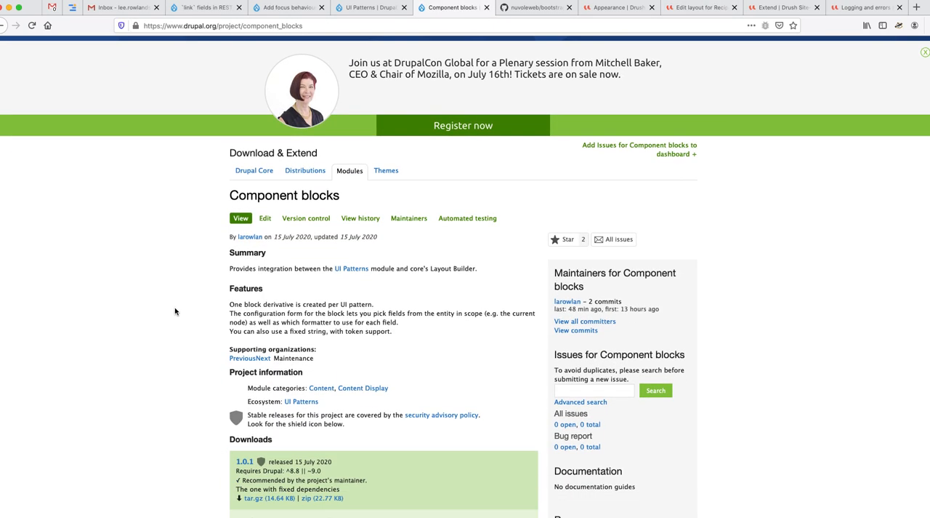